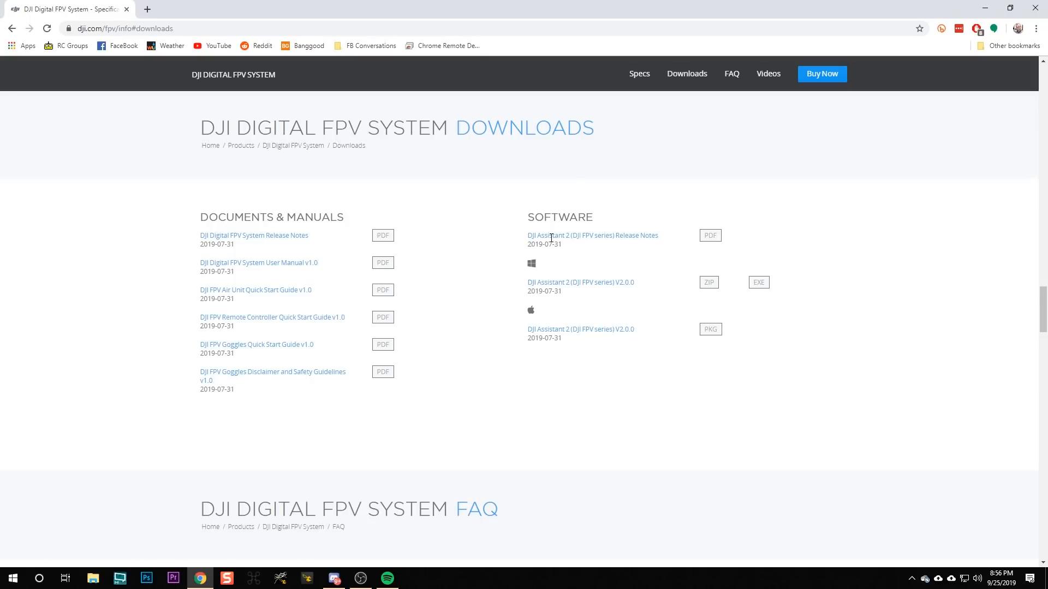
mouse_move(655, 314)
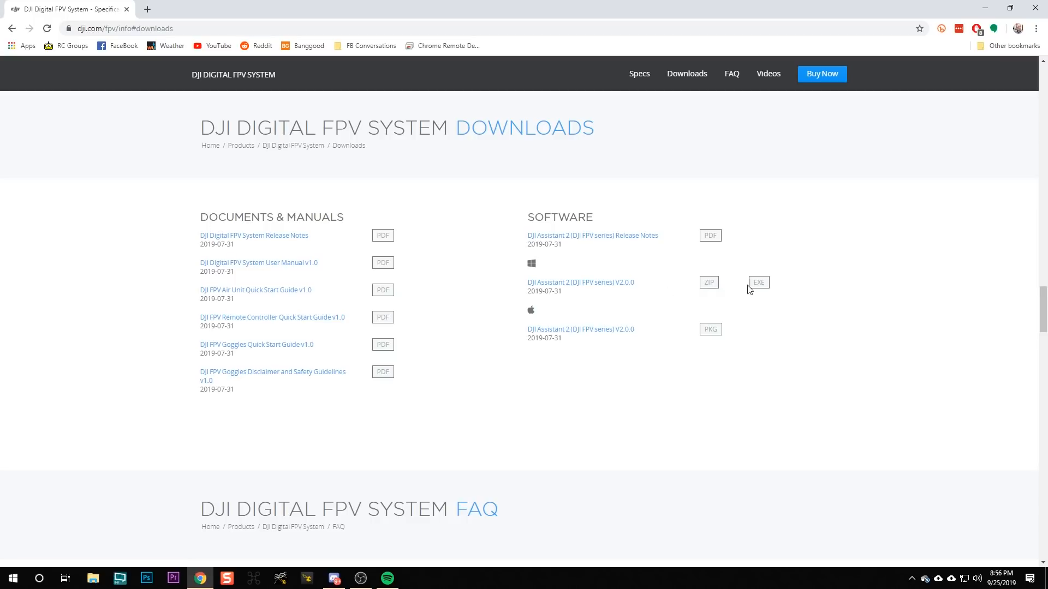
mouse_move(755, 289)
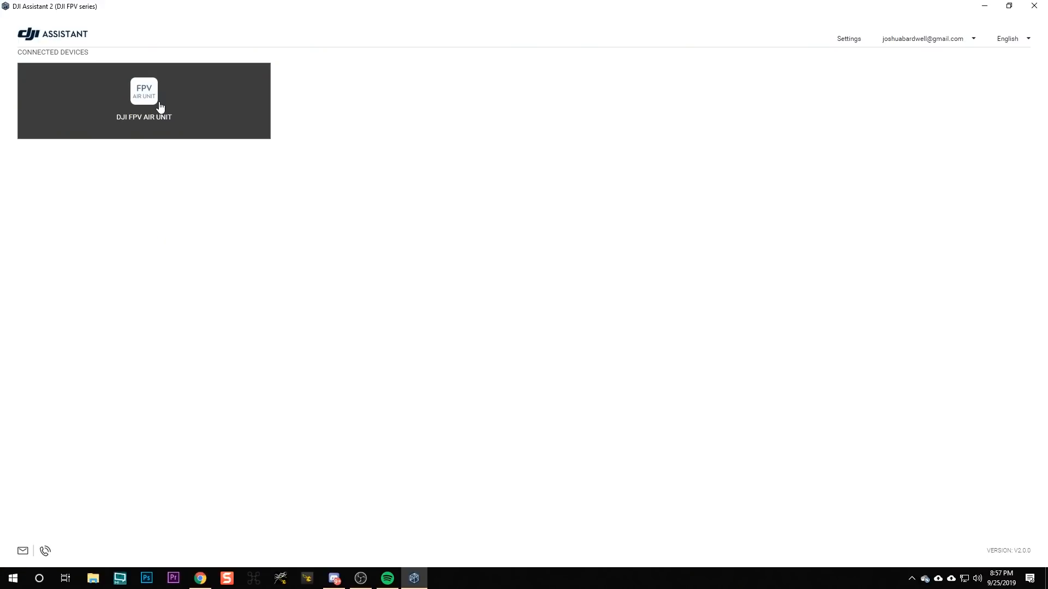
Step: Activate the FPV Air Unit with the signed-in account, accepting the terms of use and disclaimer
left_click(144, 89)
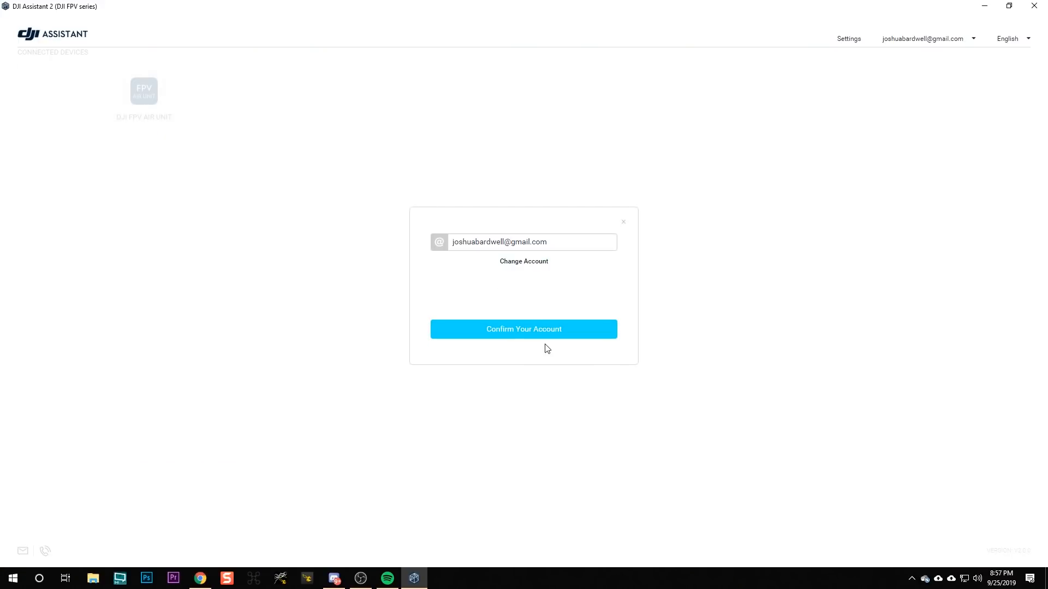
left_click(524, 329)
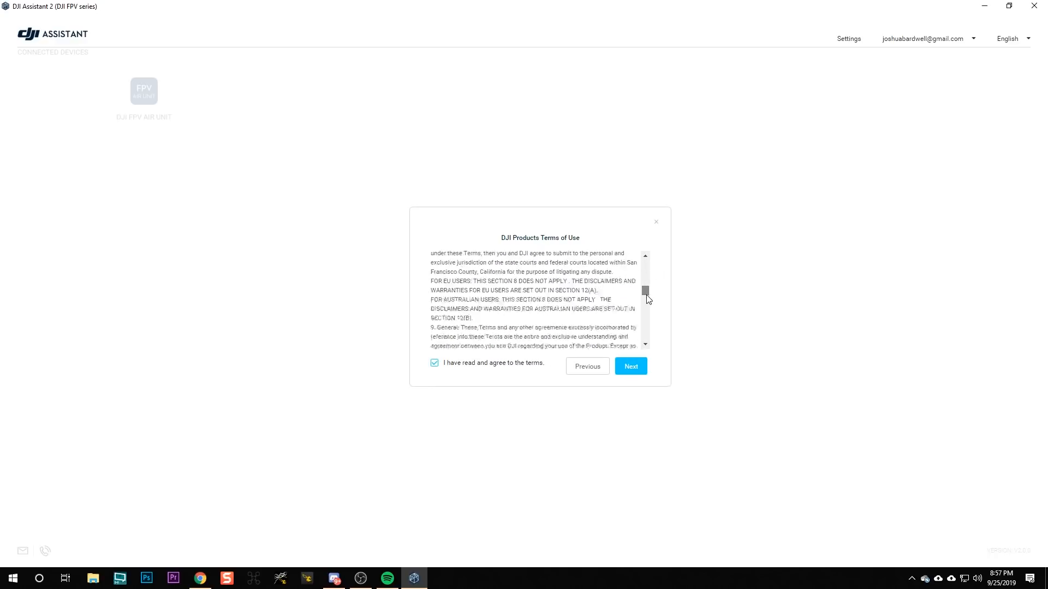
left_click(630, 367)
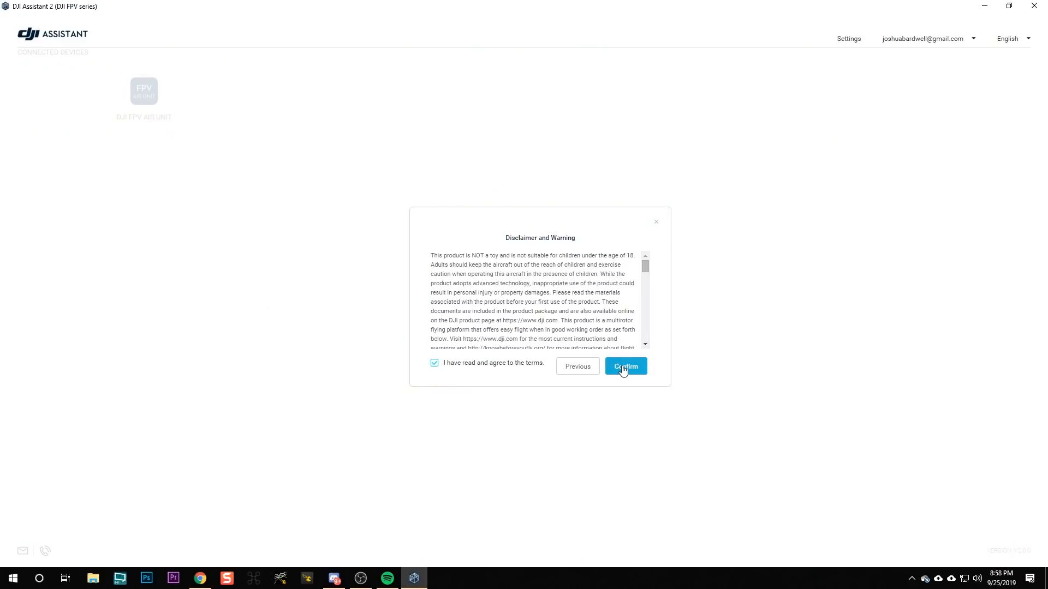
left_click(626, 367)
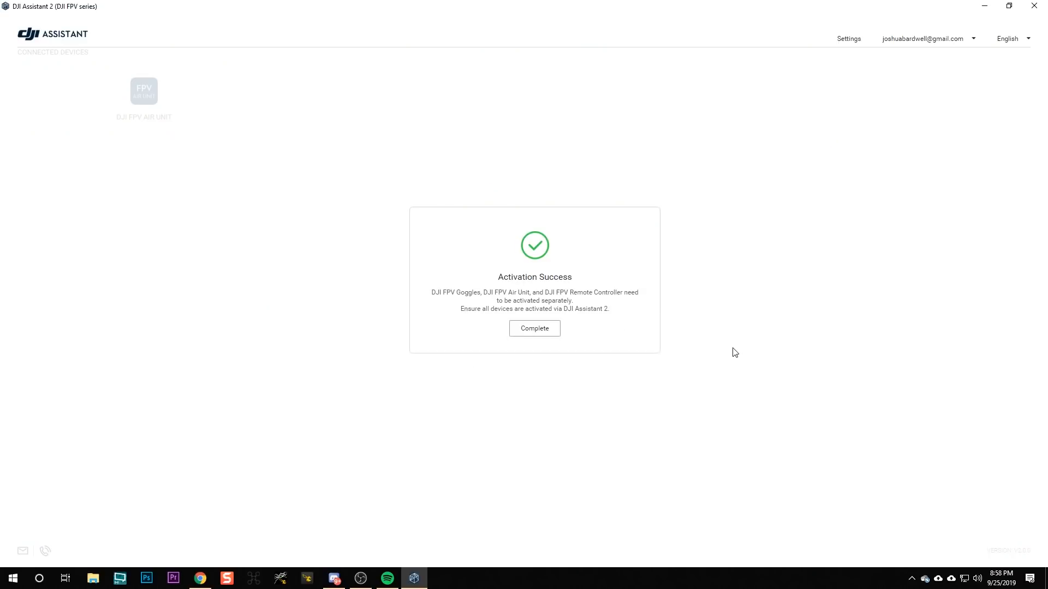
left_click(535, 329)
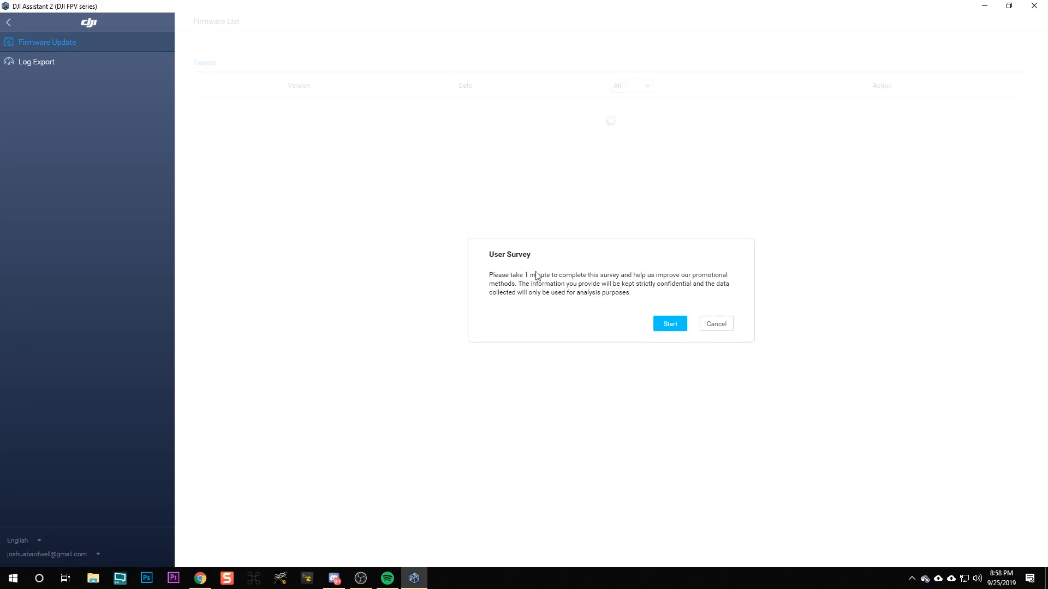
Step: Dismiss the user survey and acknowledge the new firmware notice to reach the firmware list
left_click(716, 323)
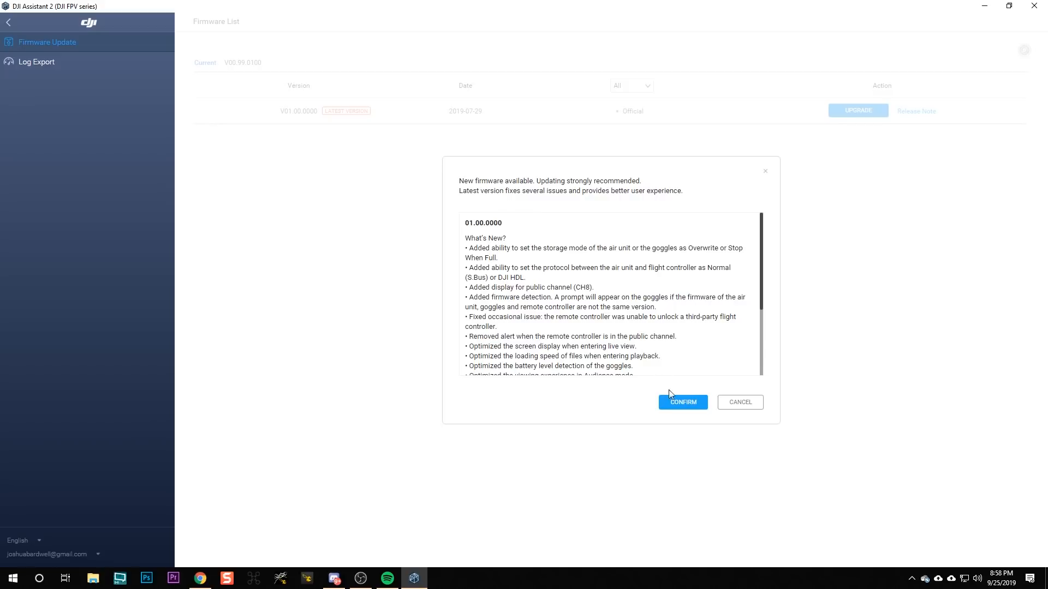
left_click(683, 401)
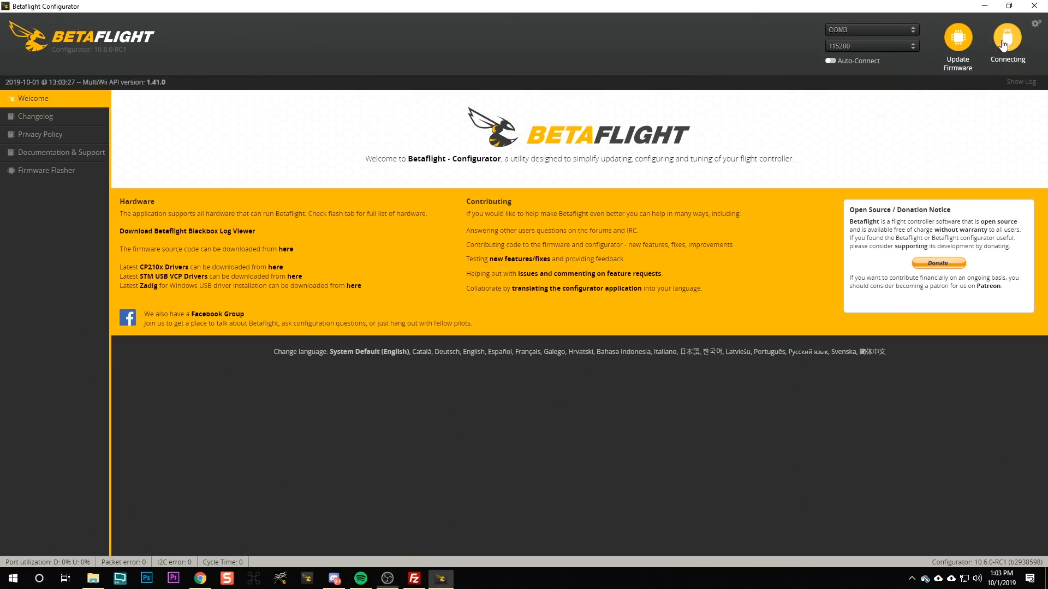
Step: Connect to the flight controller, check the receiver channels, then show the flight modes setup
left_click(1007, 37)
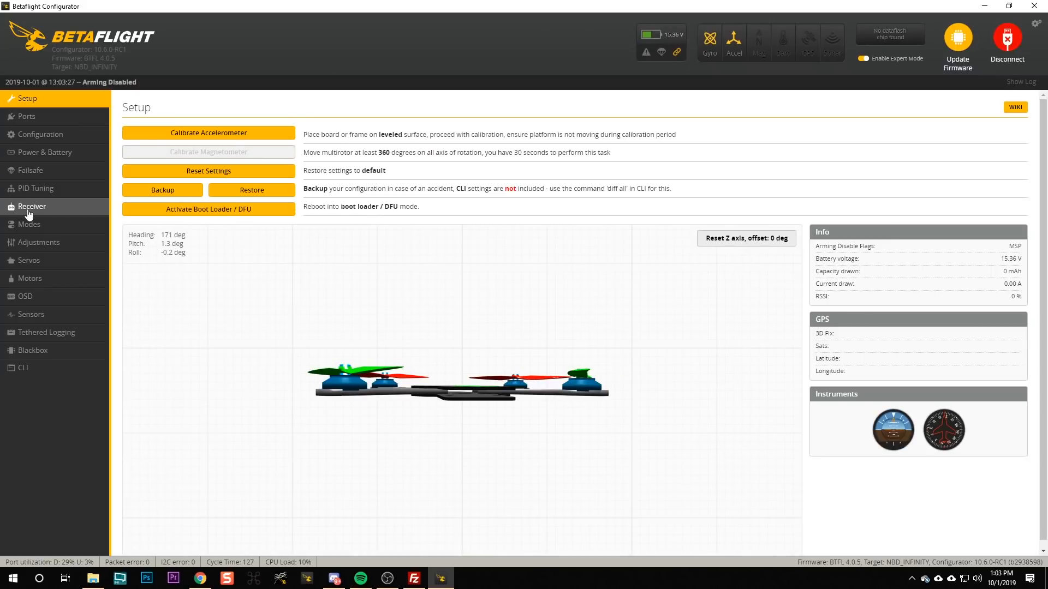
left_click(32, 207)
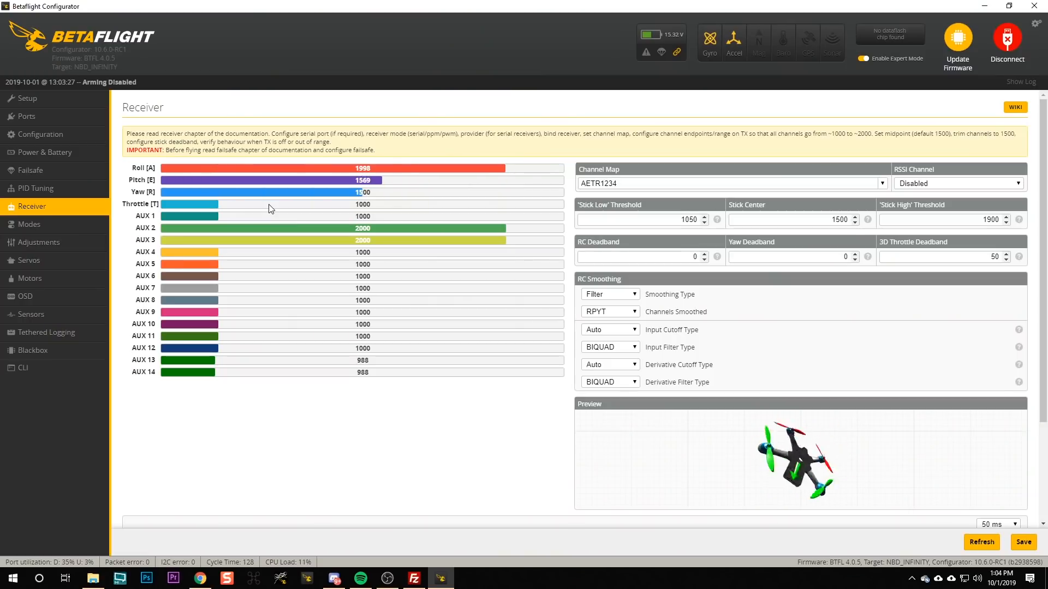
left_click(29, 225)
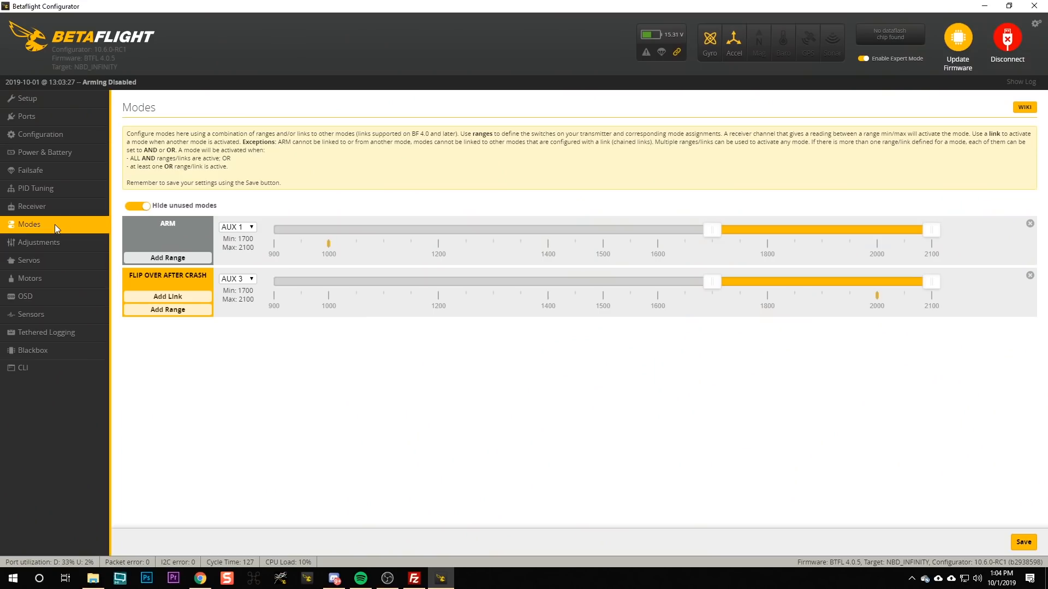
mouse_move(168, 241)
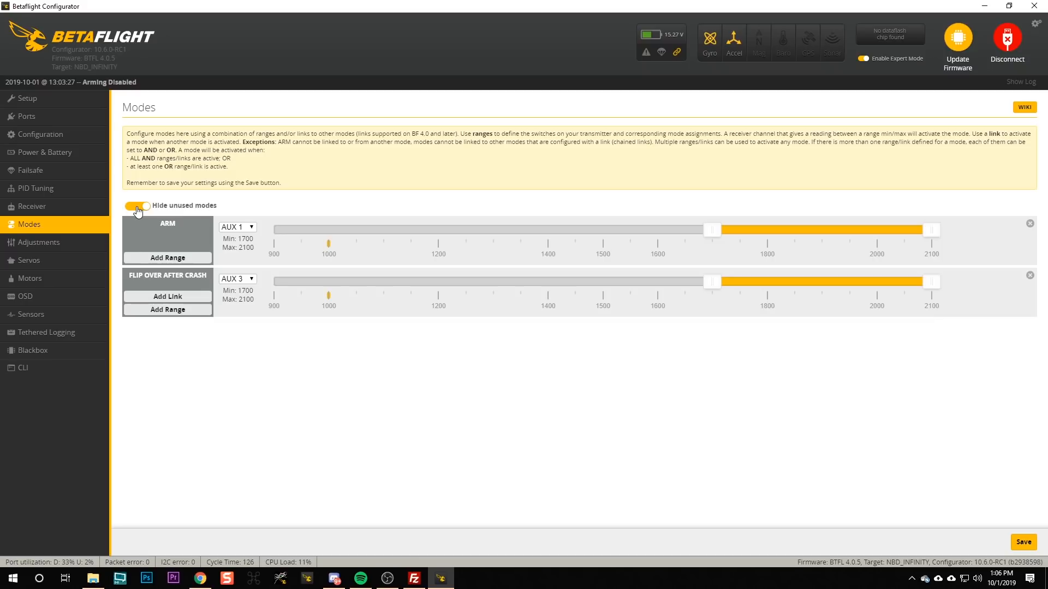
left_click(136, 206)
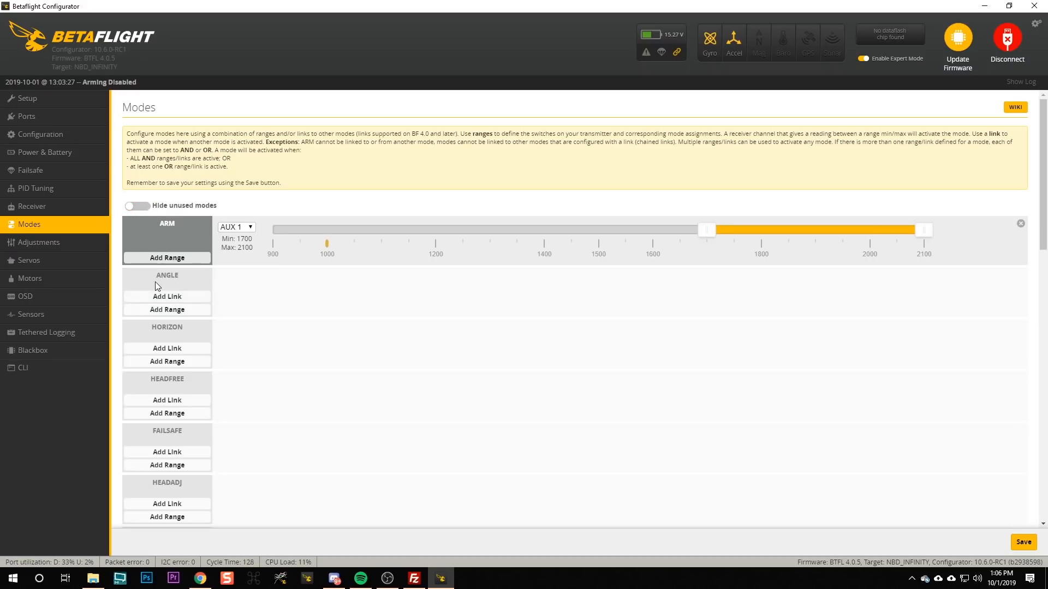
mouse_move(164, 310)
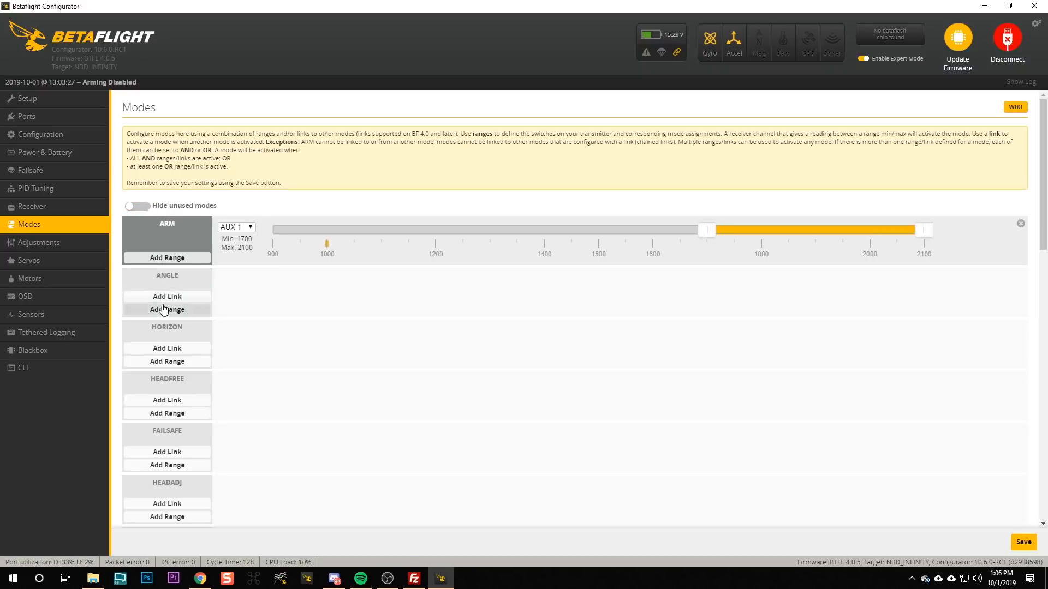
left_click(166, 311)
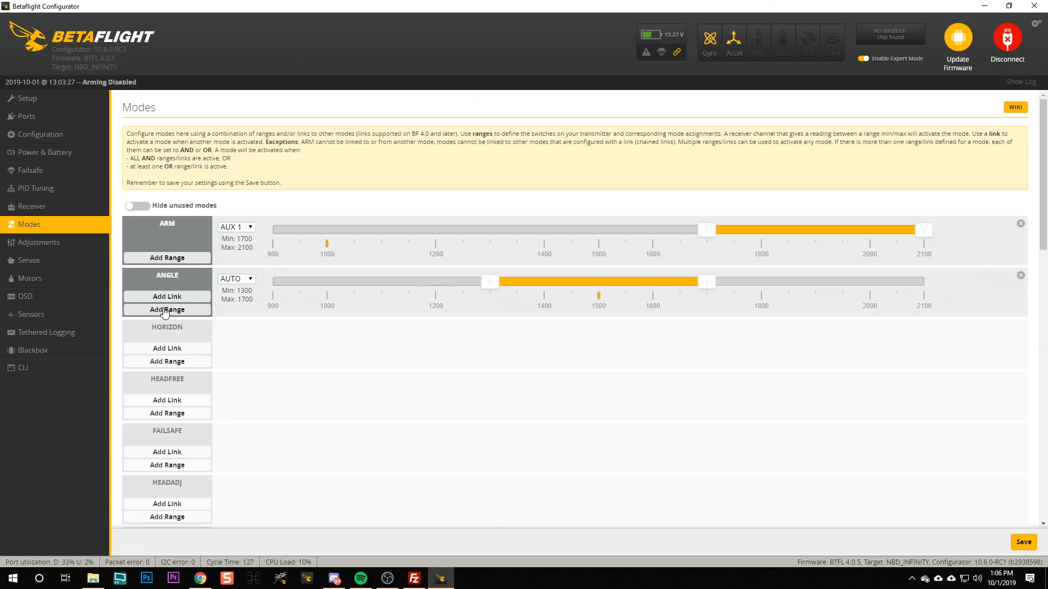
left_click(236, 279)
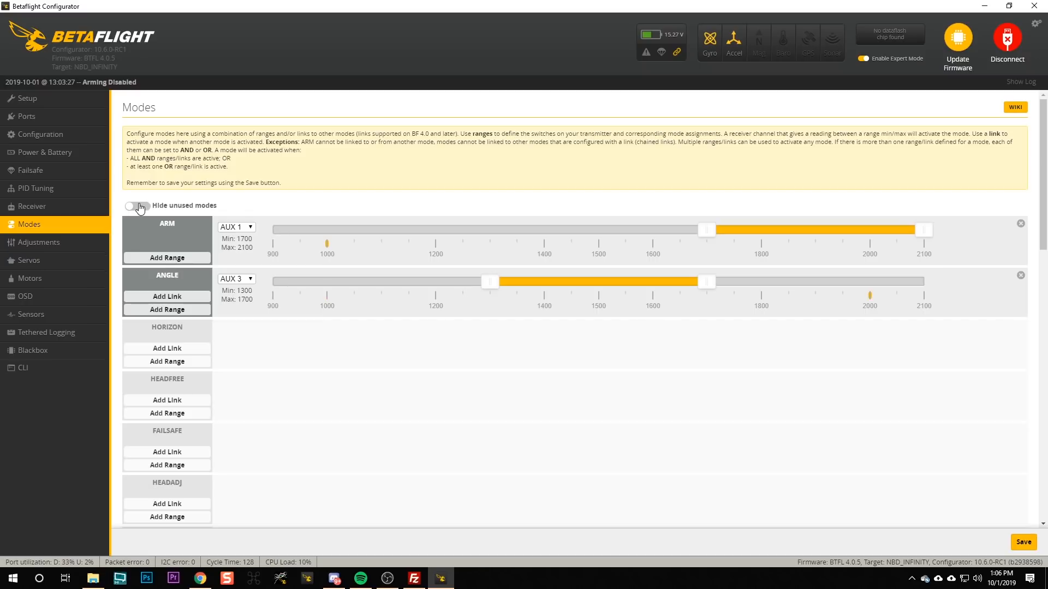
left_click(138, 205)
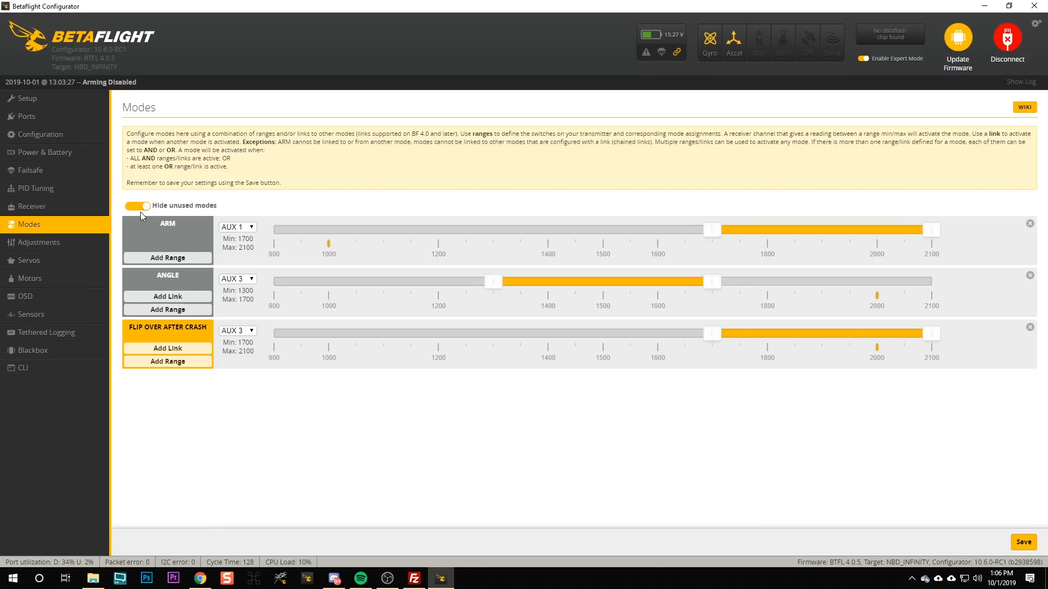
mouse_move(236, 288)
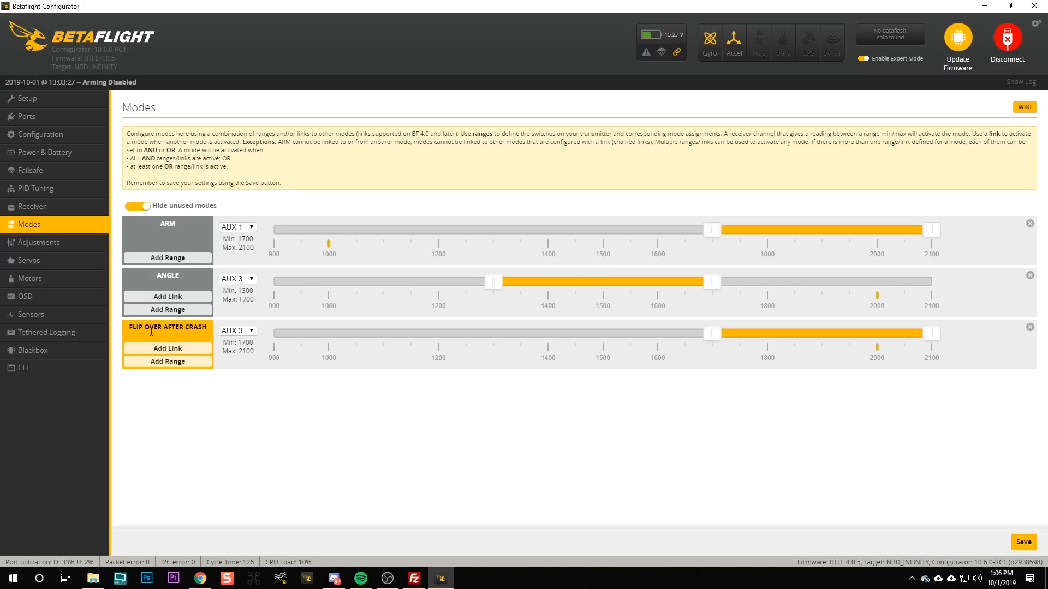
mouse_move(160, 290)
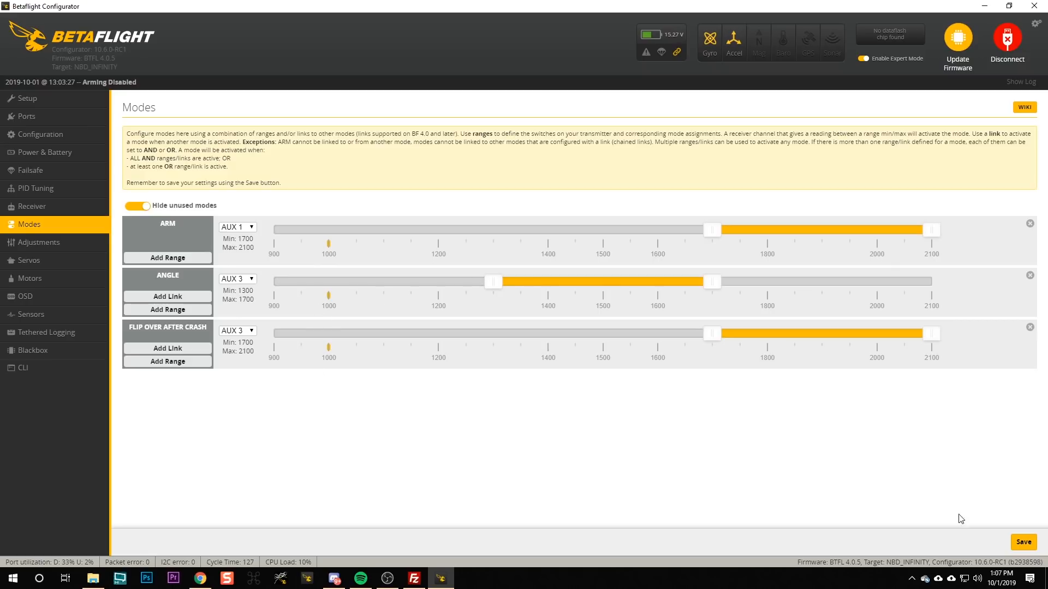
Step: Save the mode switch assignments to the flight controller and show the receiver stick thresholds
left_click(1024, 542)
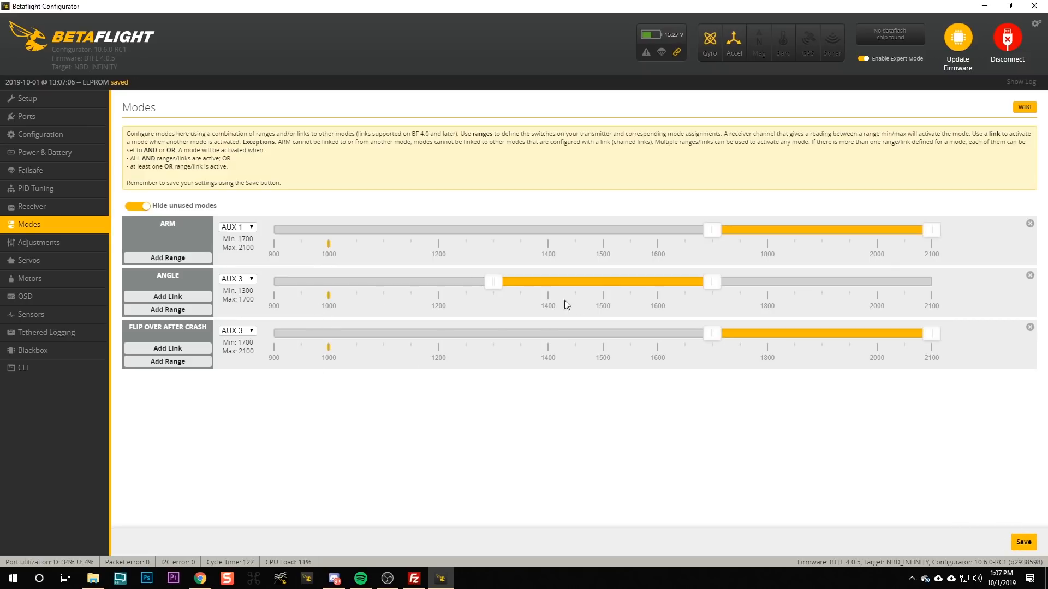
mouse_move(845, 332)
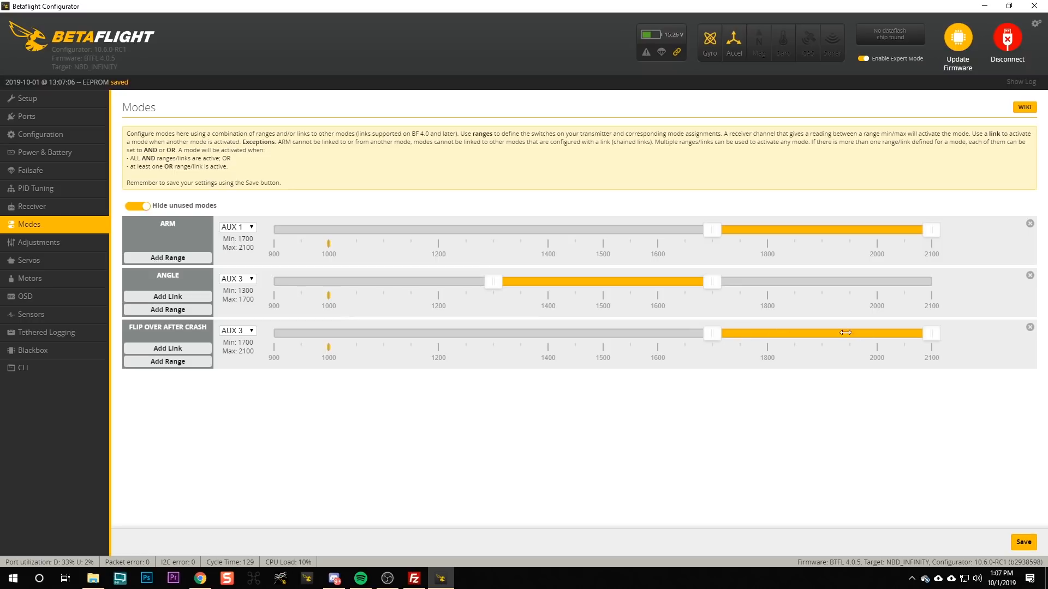
mouse_move(909, 325)
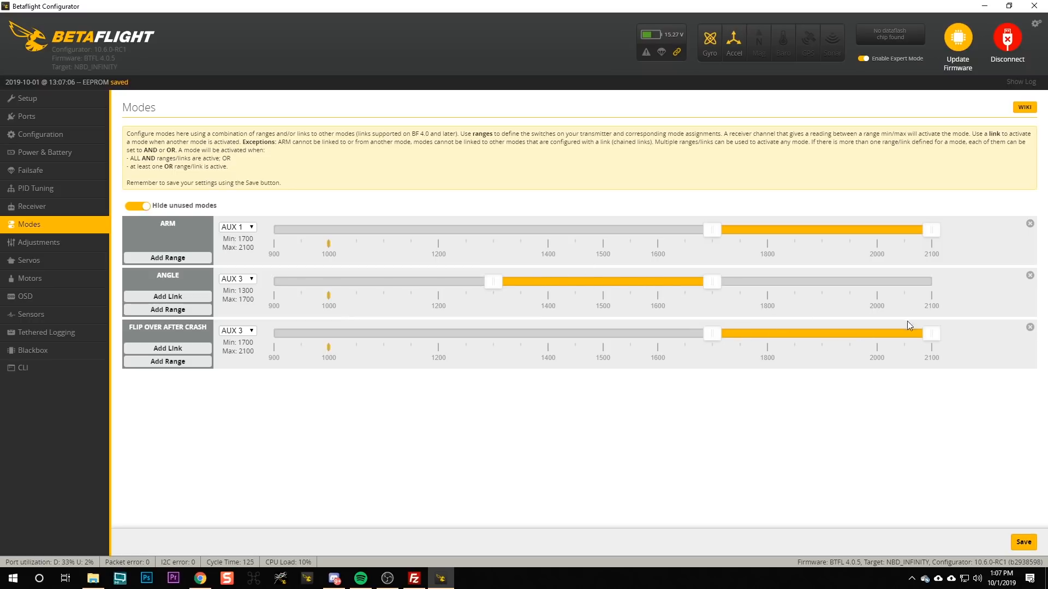
mouse_move(333, 299)
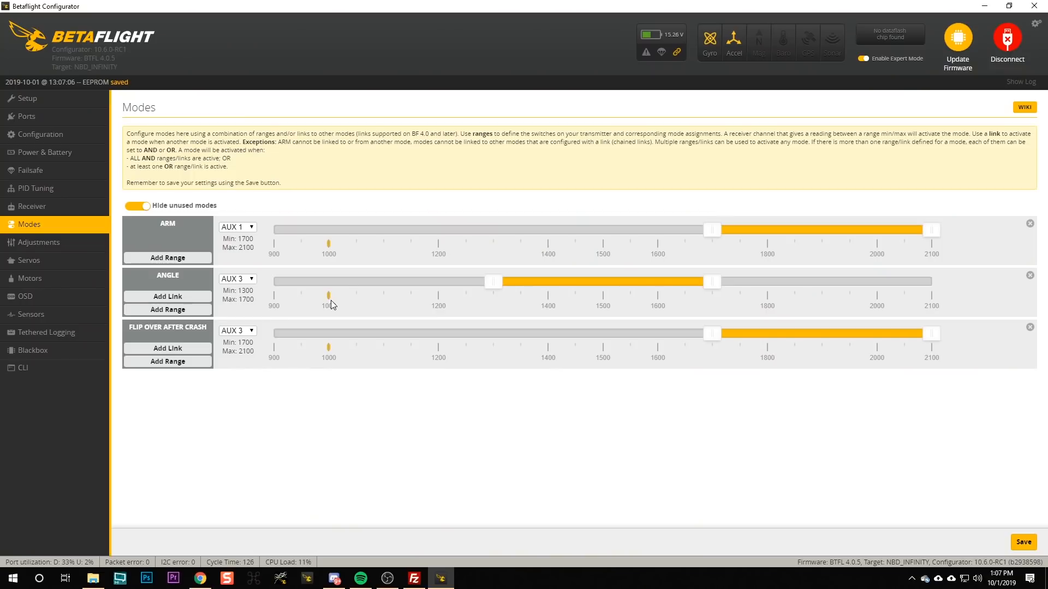
left_click(31, 206)
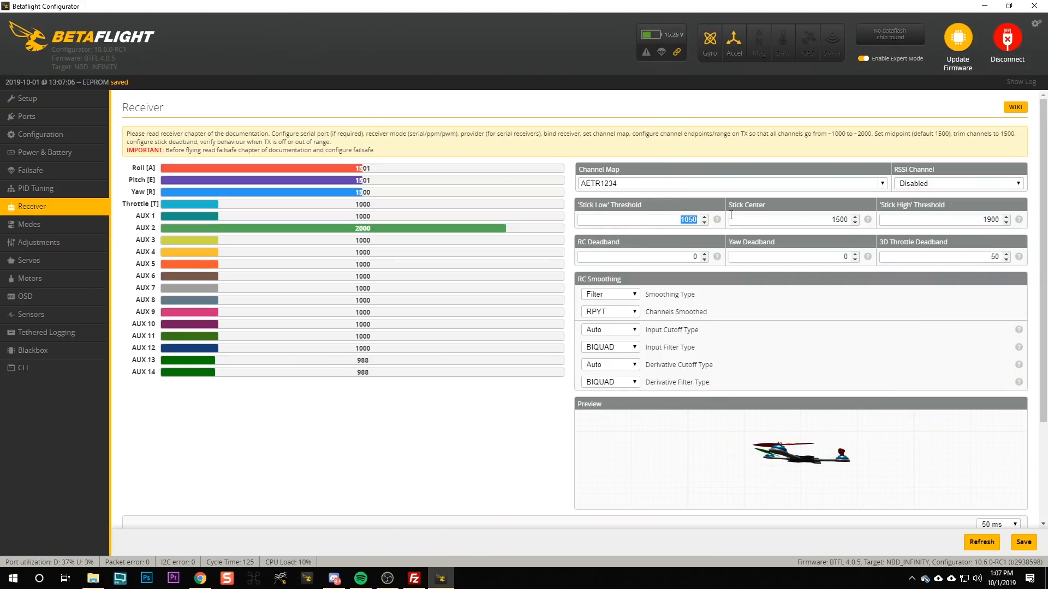
Step: Set stick low threshold 1005 and stick high threshold 1990 and save them
type("100")
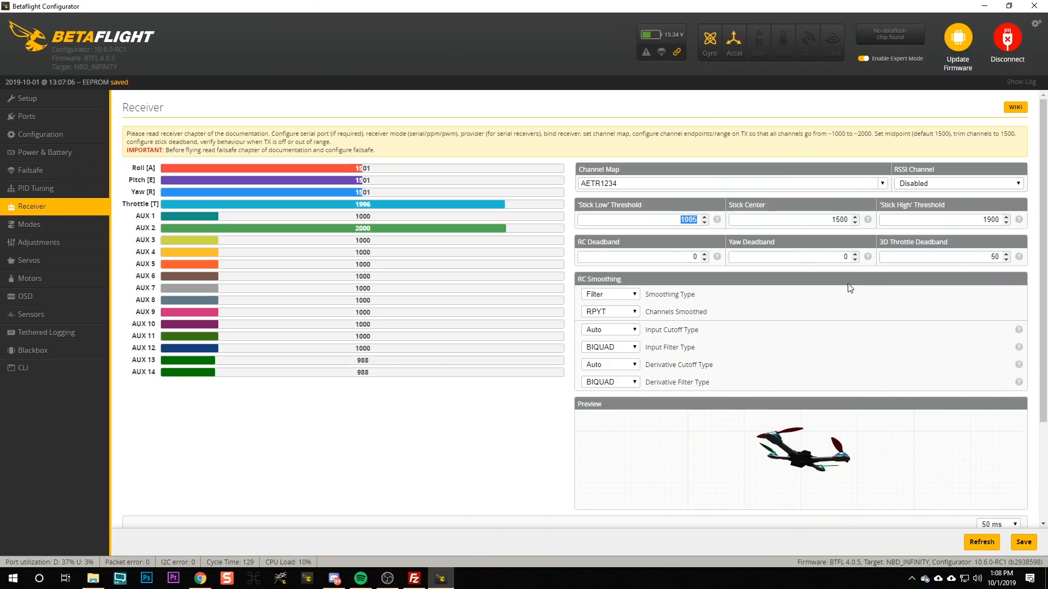
left_click(964, 220)
type("1990")
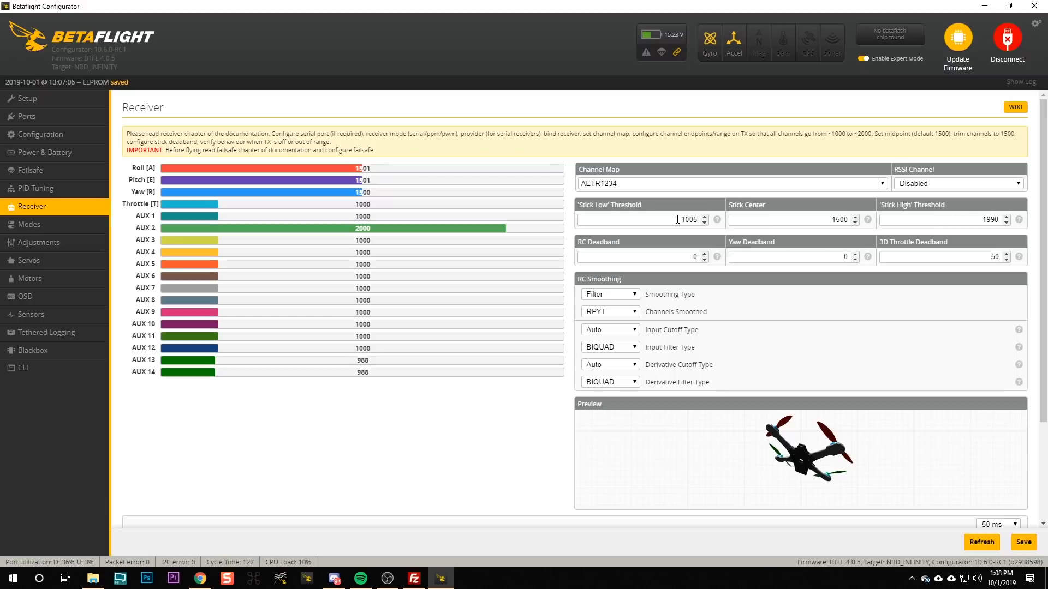
left_click(41, 135)
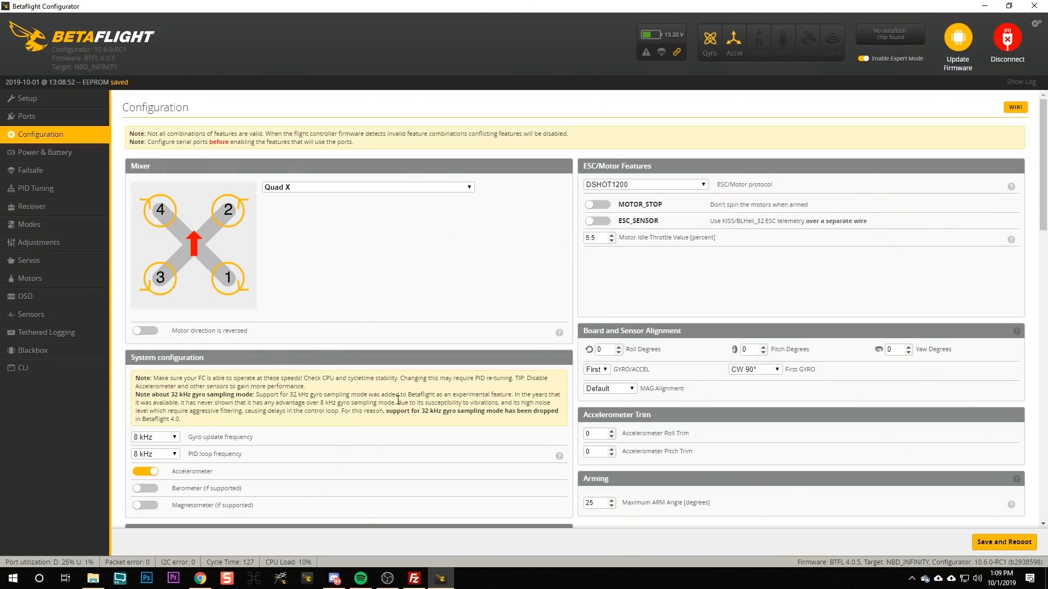
Step: Change the ESC/motor protocol from DSHOT1200 to DSHOT600
left_click(645, 184)
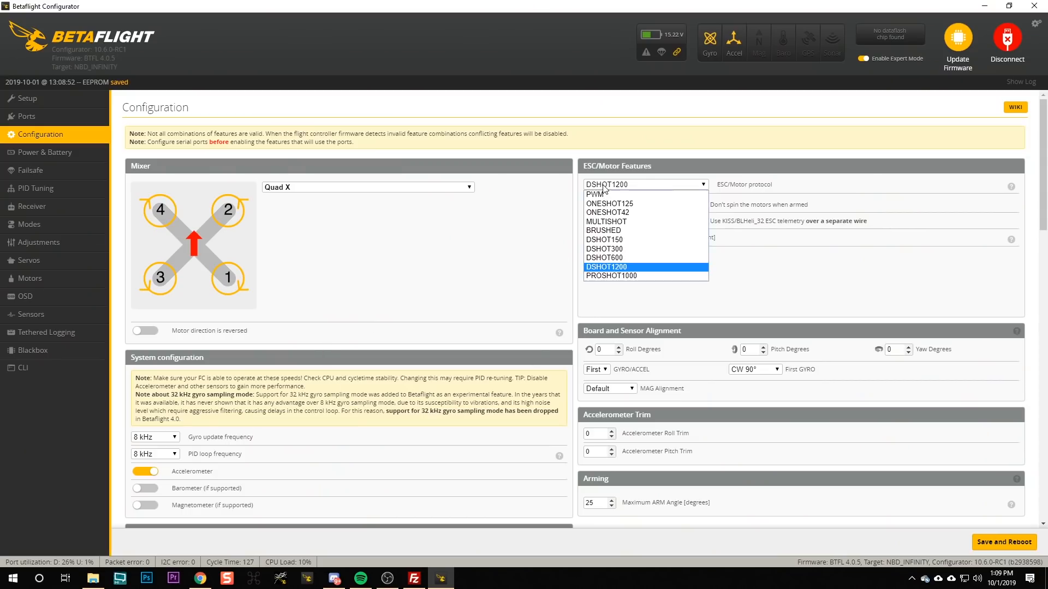
left_click(605, 258)
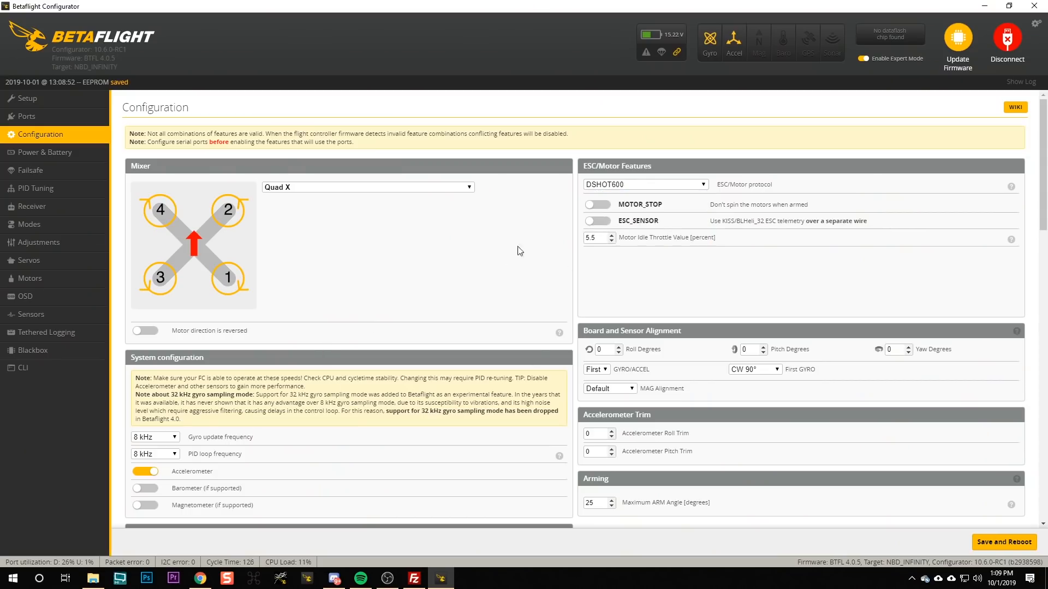
scroll("down", 3)
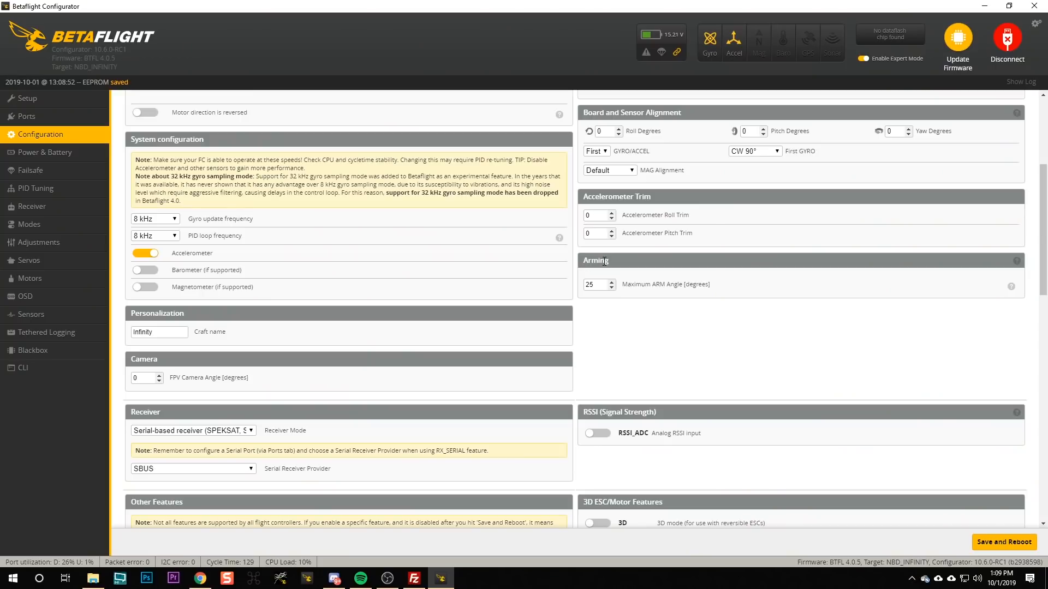
mouse_move(626, 289)
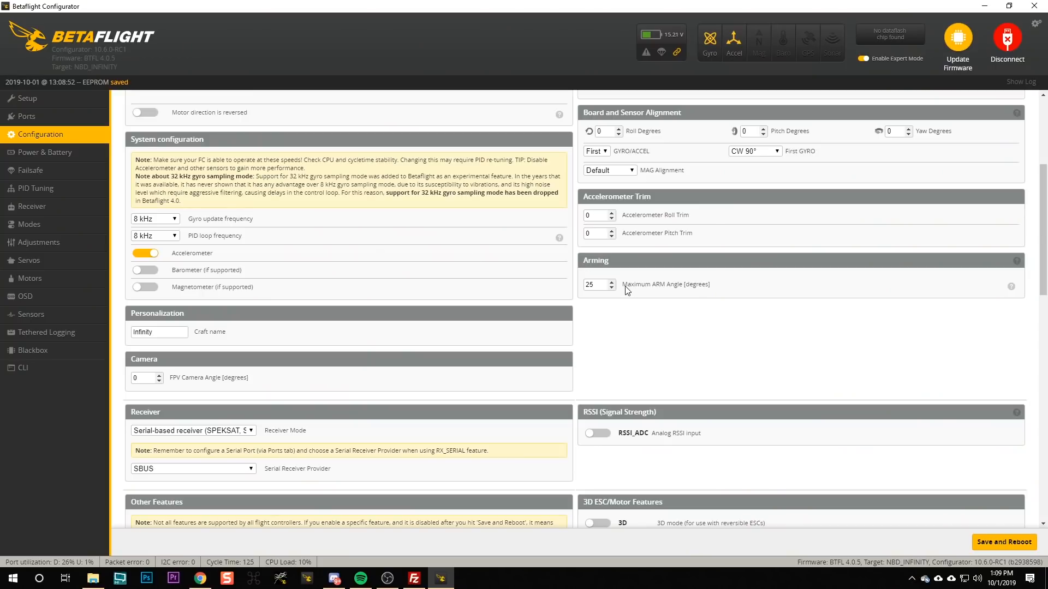
mouse_move(624, 287)
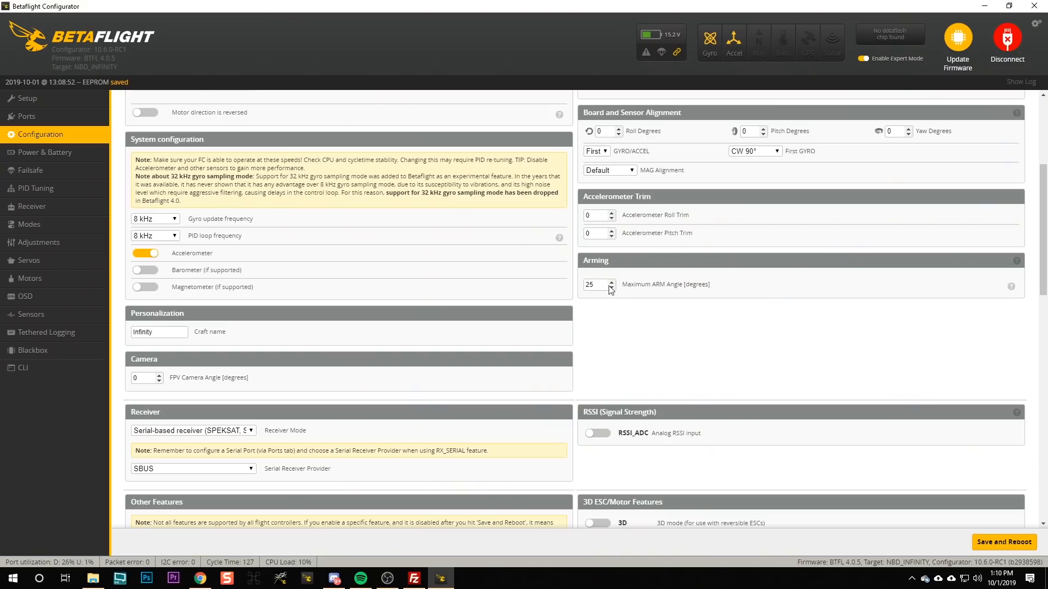
Step: Set the Maximum ARM Angle to 180 degrees in the Arming panel
type("180")
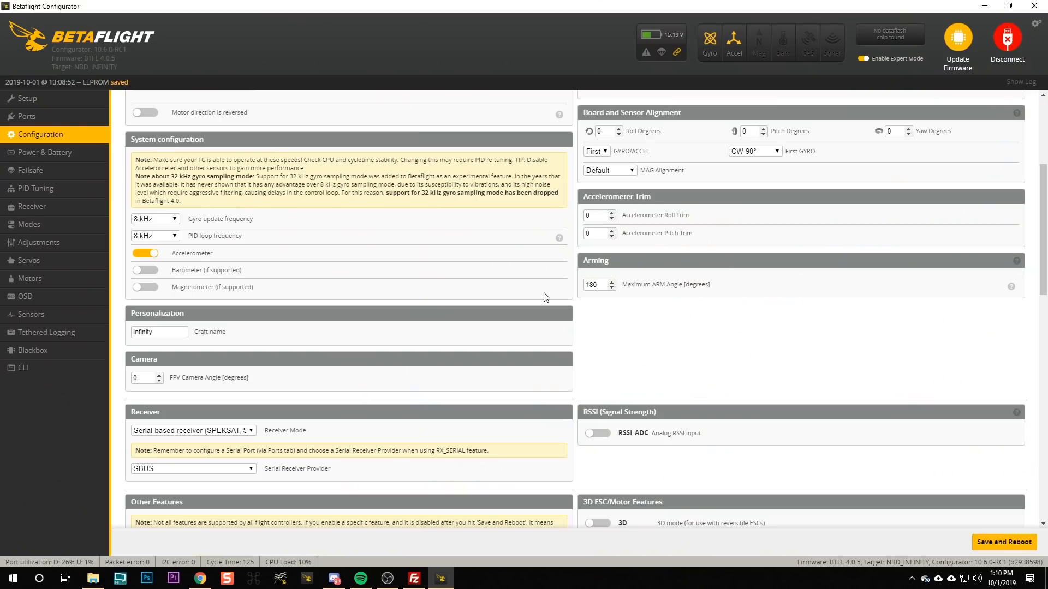